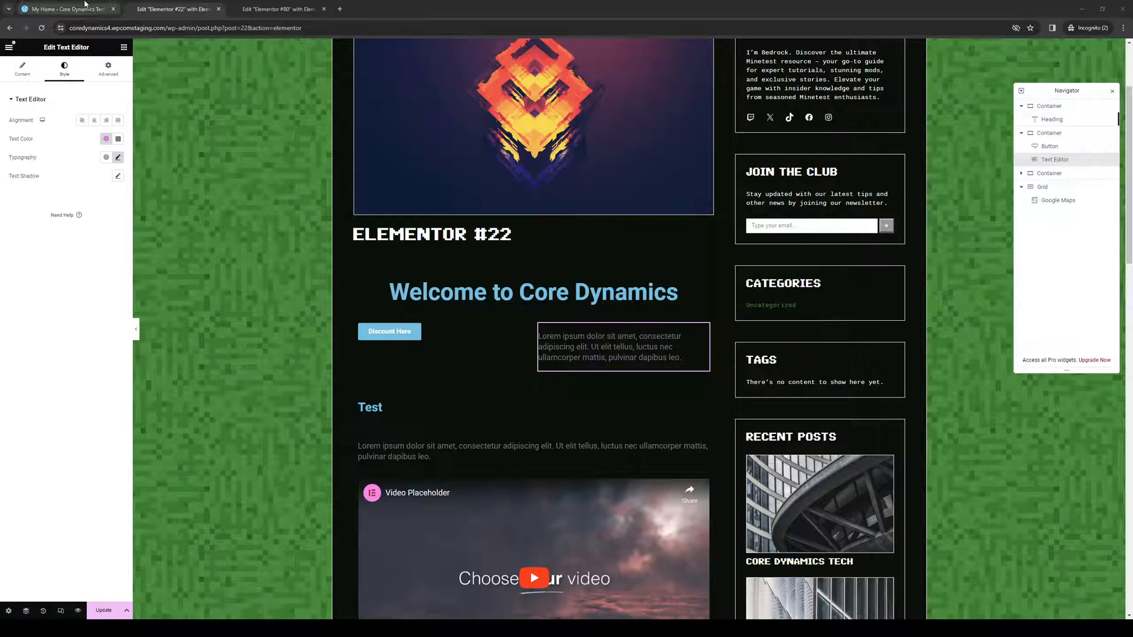
Switch to the WordPress.com My Home dashboard for the Core Dynamics Tech site.
{"action": "left_click", "coordinate": [65, 8]}
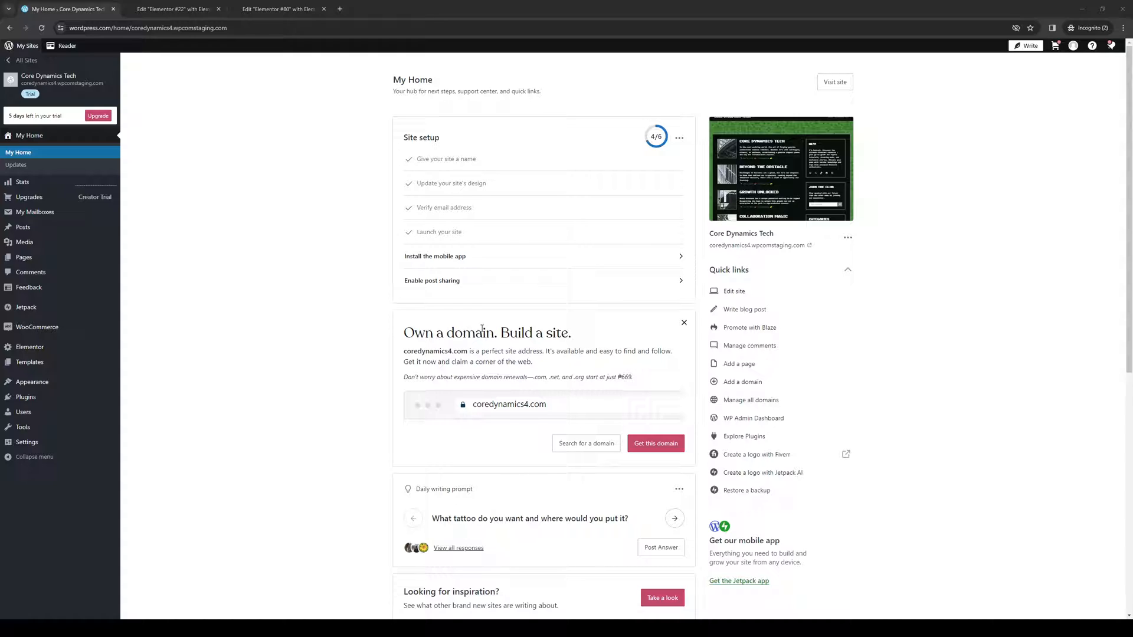
{"action": "mouse_move", "coordinate": [225, 338]}
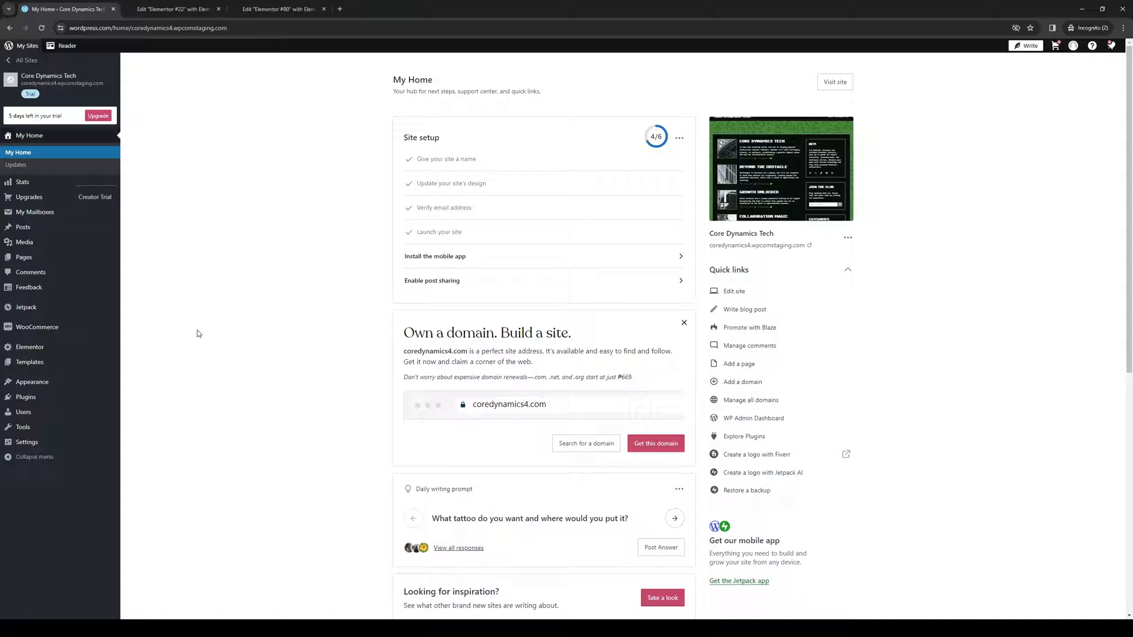
{"action": "mouse_move", "coordinate": [731, 302]}
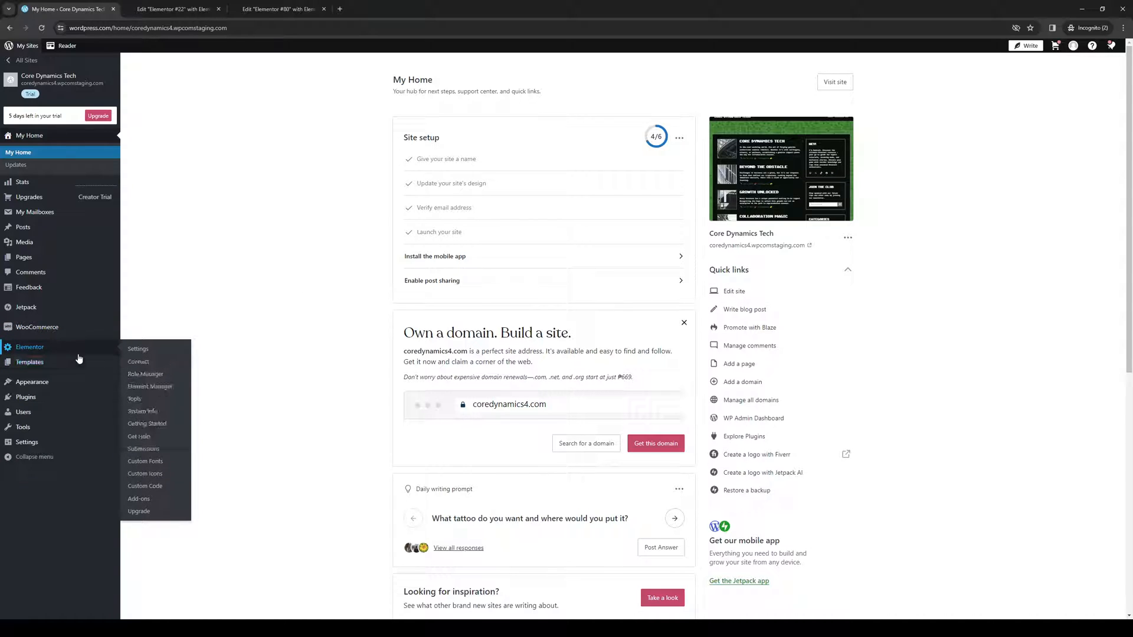
{"action": "mouse_move", "coordinate": [47, 245]}
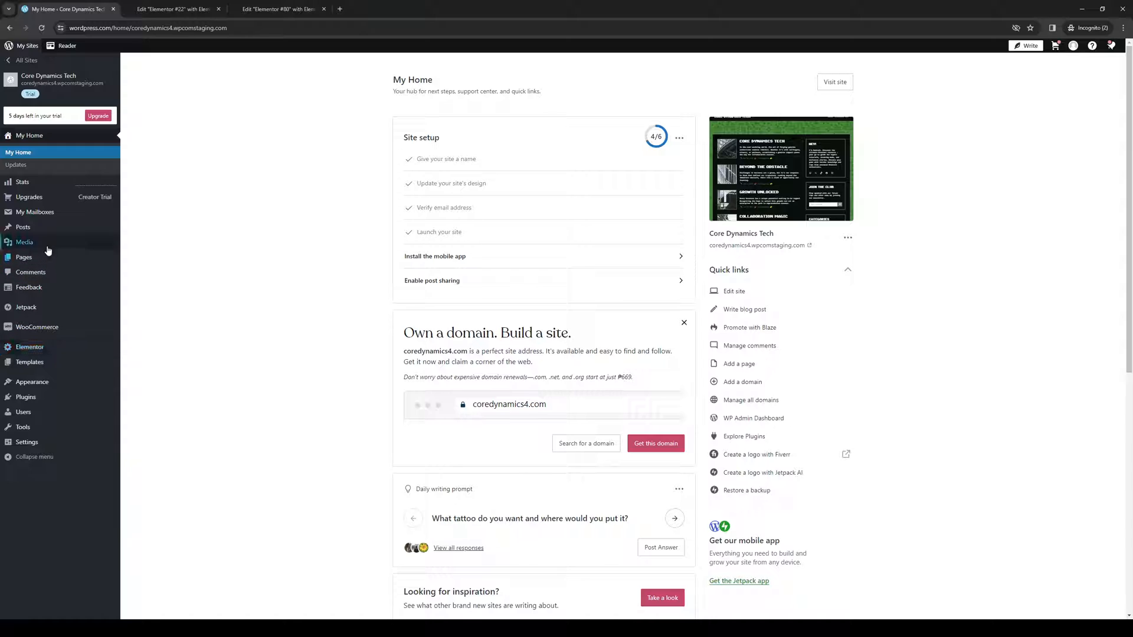
{"action": "mouse_move", "coordinate": [241, 330]}
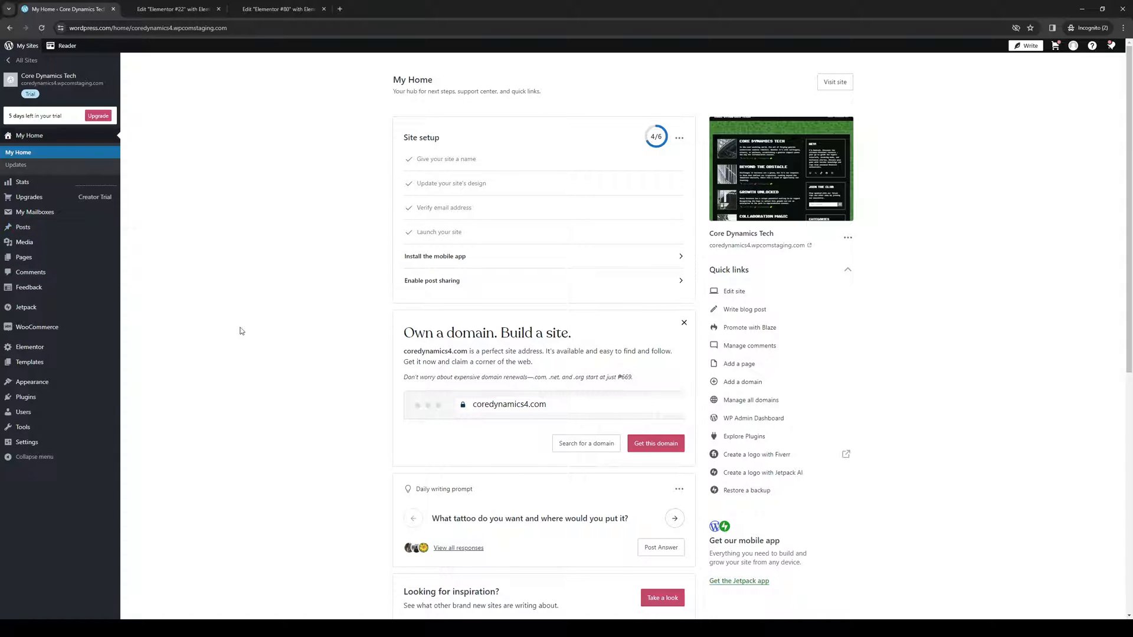
Return to the Elementor #22 editor and reach the empty 'Drag widget here' area at the page's end.
{"action": "left_click", "coordinate": [174, 9]}
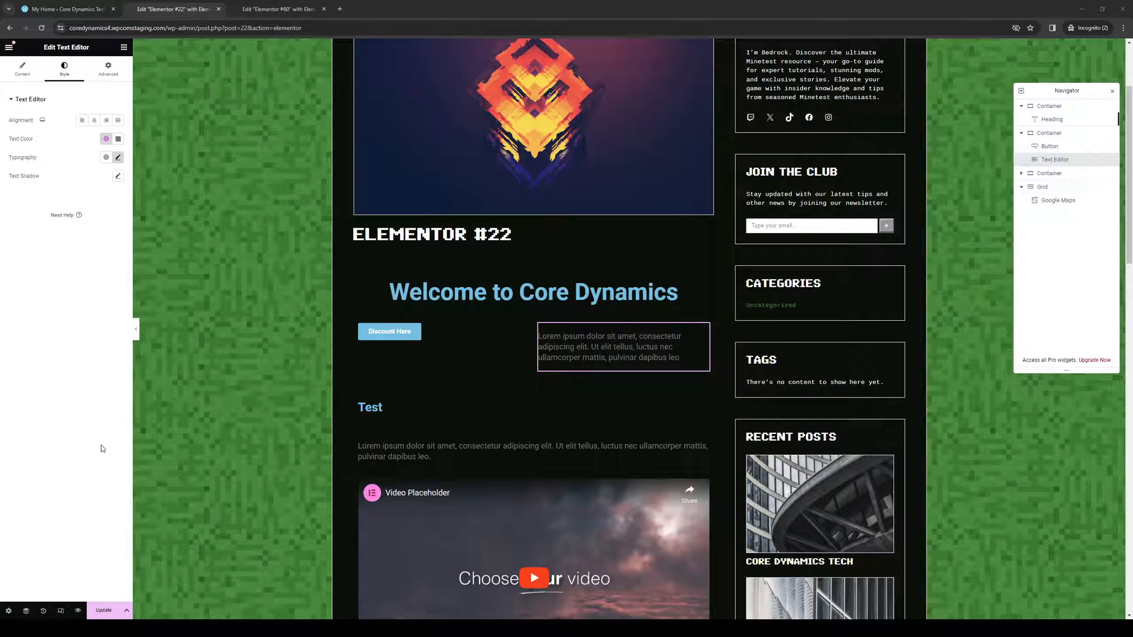
{"action": "scroll", "scroll_direction": "down", "scroll_amount": 3}
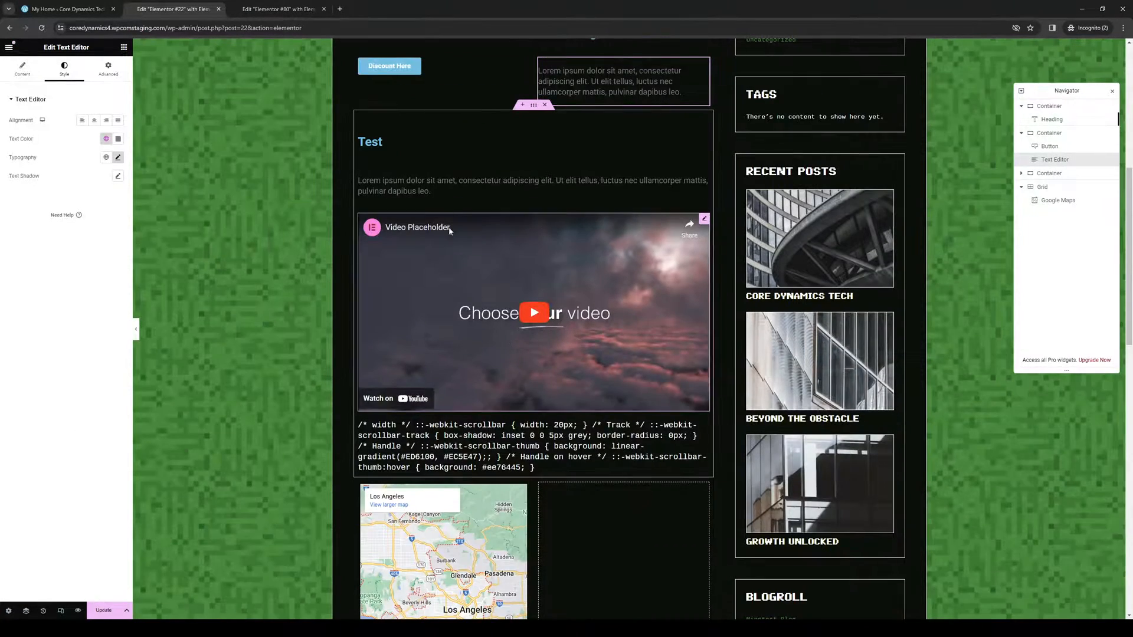
{"action": "scroll", "scroll_direction": "down", "scroll_amount": 3}
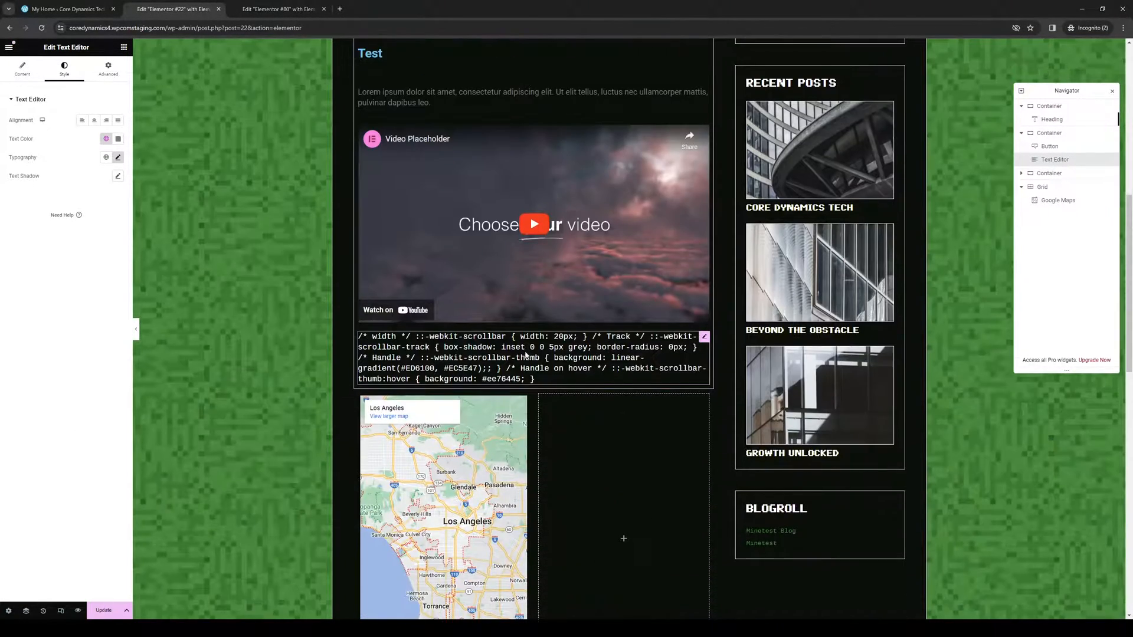
{"action": "scroll", "scroll_direction": "down", "scroll_amount": 3}
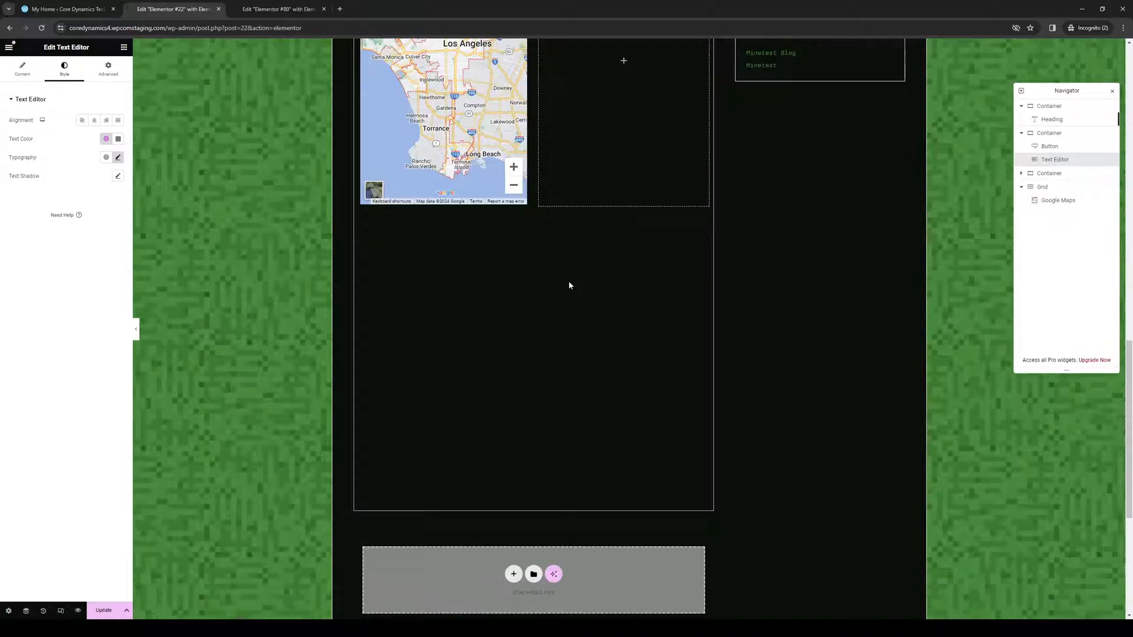
{"action": "scroll", "scroll_direction": "down", "scroll_amount": 3}
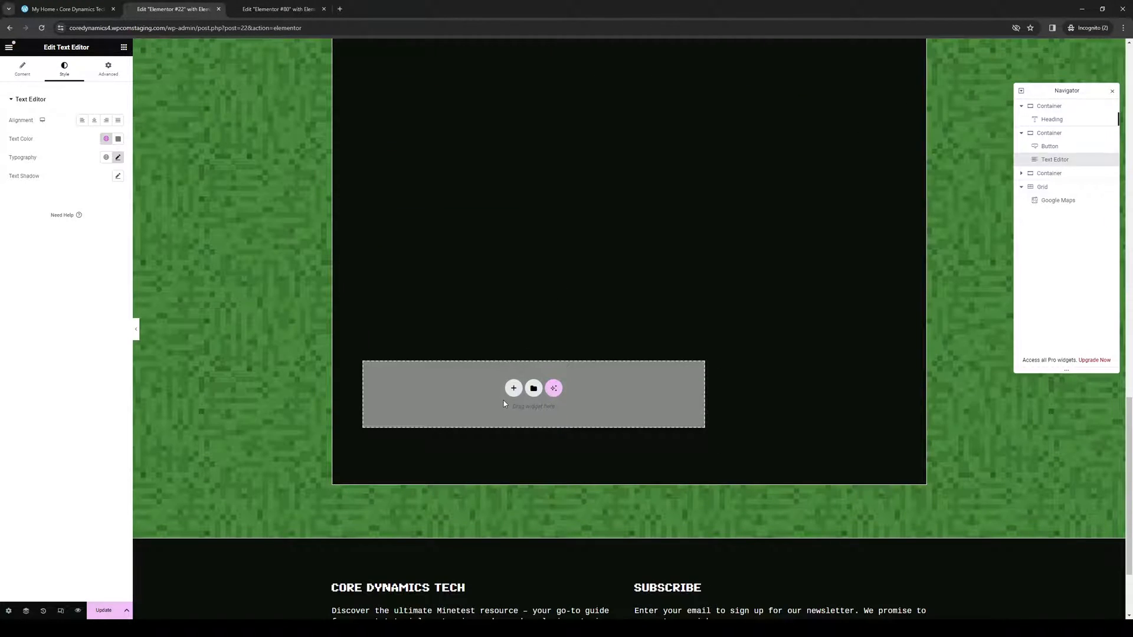
Add a new Flexbox container in the empty drop area at the page's end.
{"action": "left_click", "coordinate": [513, 388]}
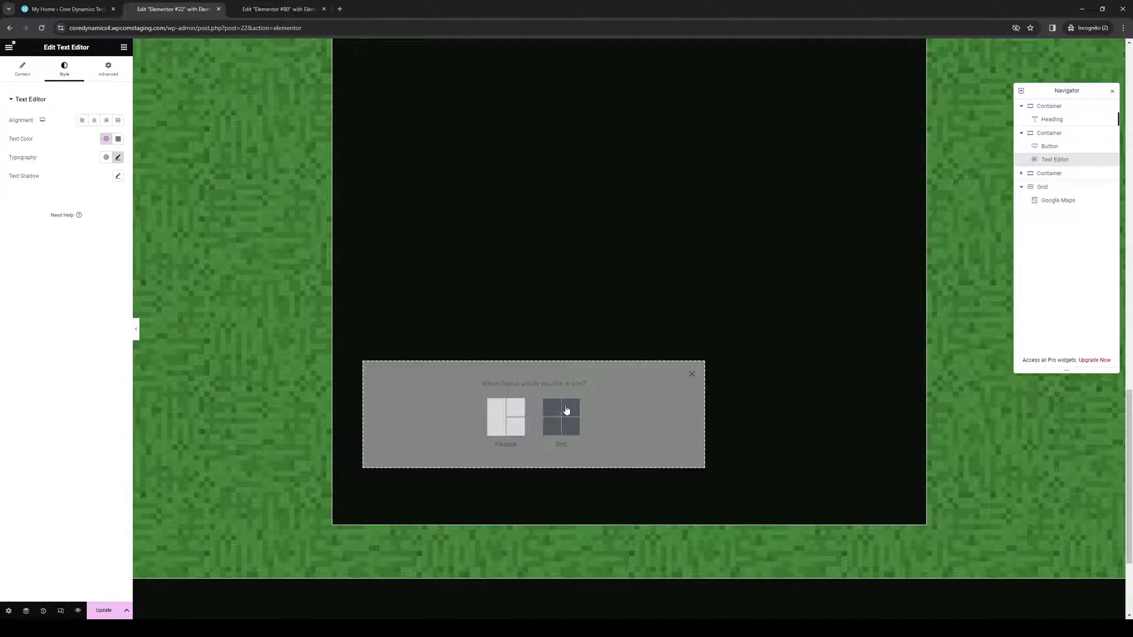
{"action": "left_click", "coordinate": [562, 418]}
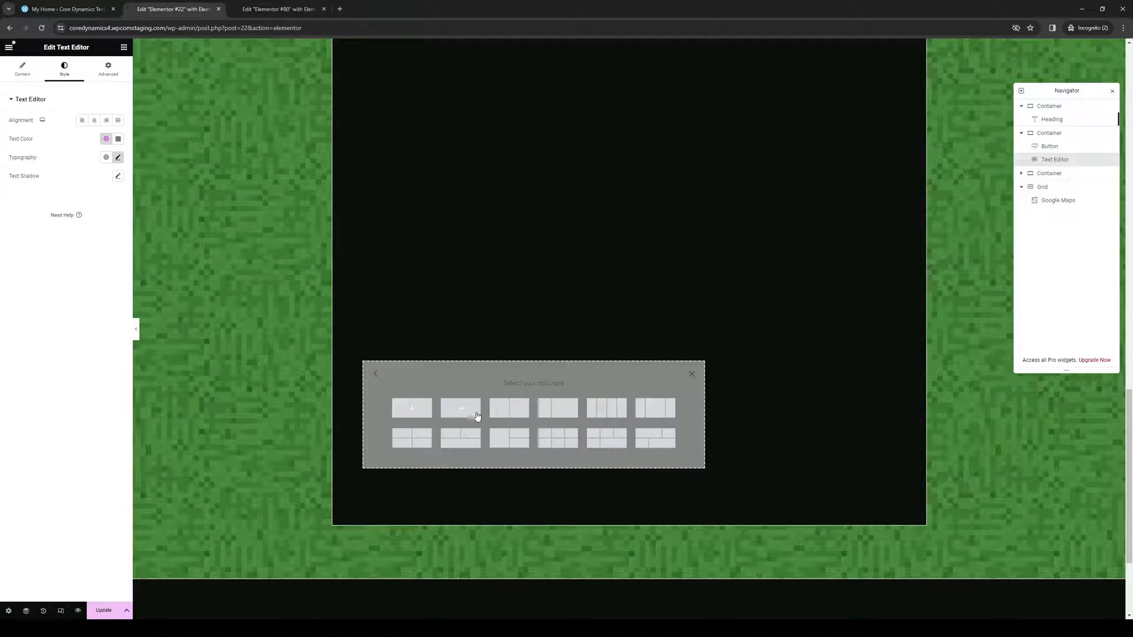
{"action": "mouse_move", "coordinate": [508, 407]}
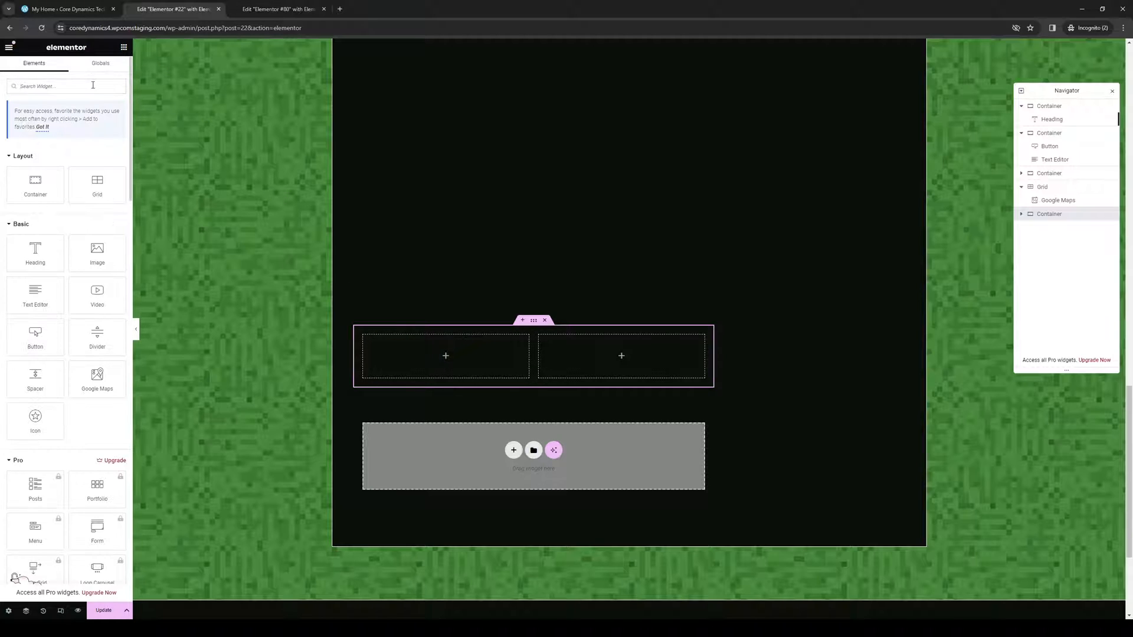
Find the Image widget by searching 'image' and place it into the left column.
{"action": "type", "text": "image"}
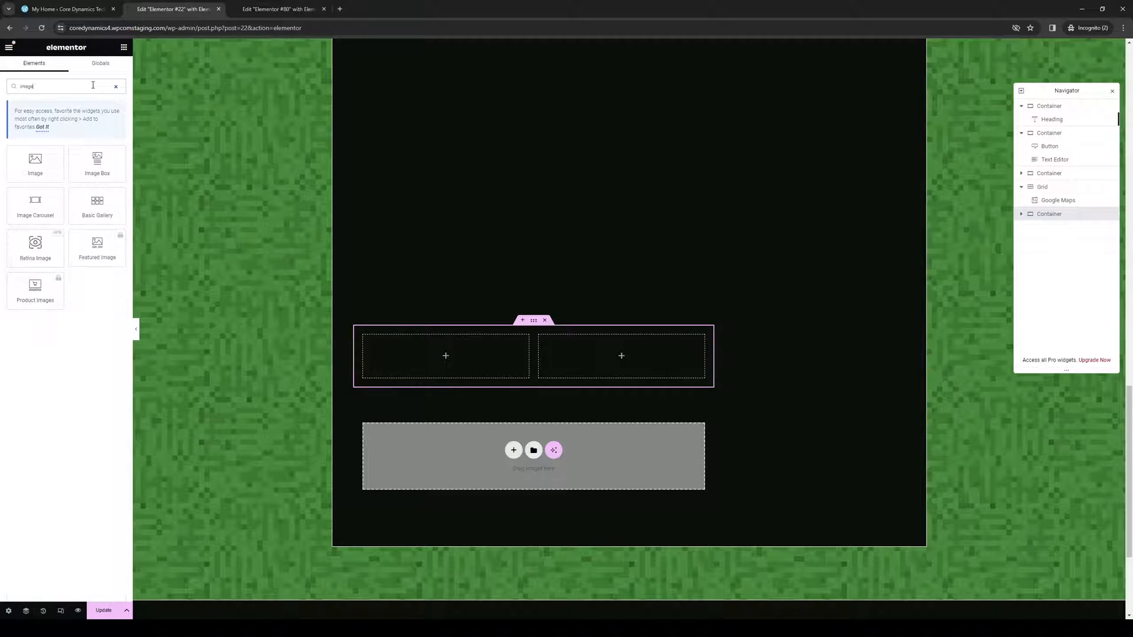
{"action": "left_click_drag", "start_coordinate": [35, 159], "coordinate": [445, 355]}
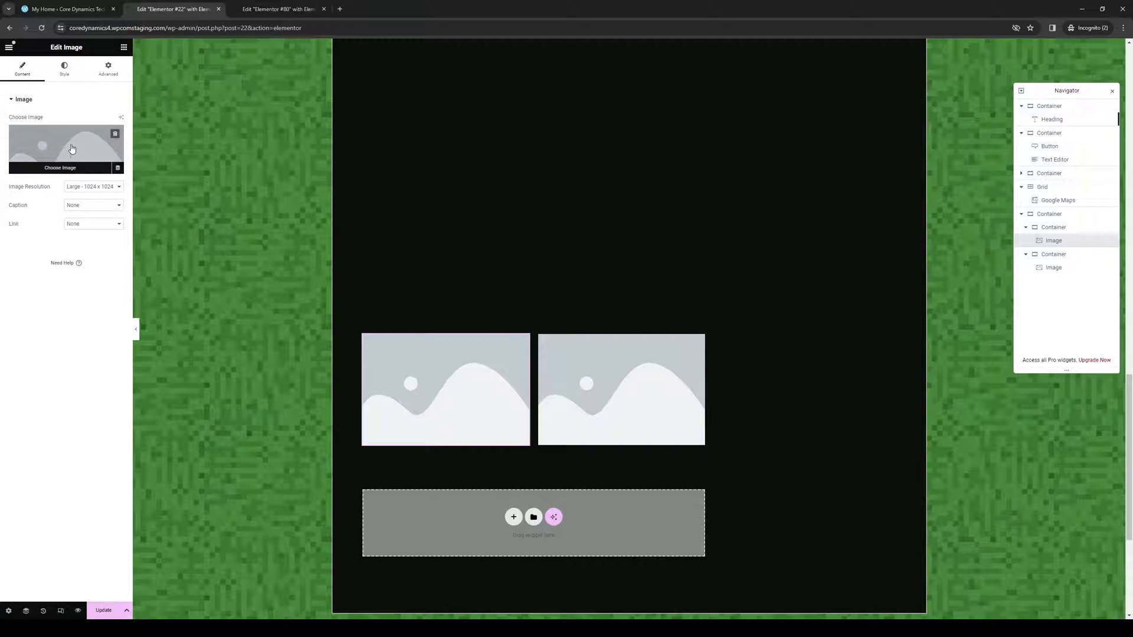
Insert the glass-facade building photo from the Media Library into the right image widget.
{"action": "left_click", "coordinate": [67, 148]}
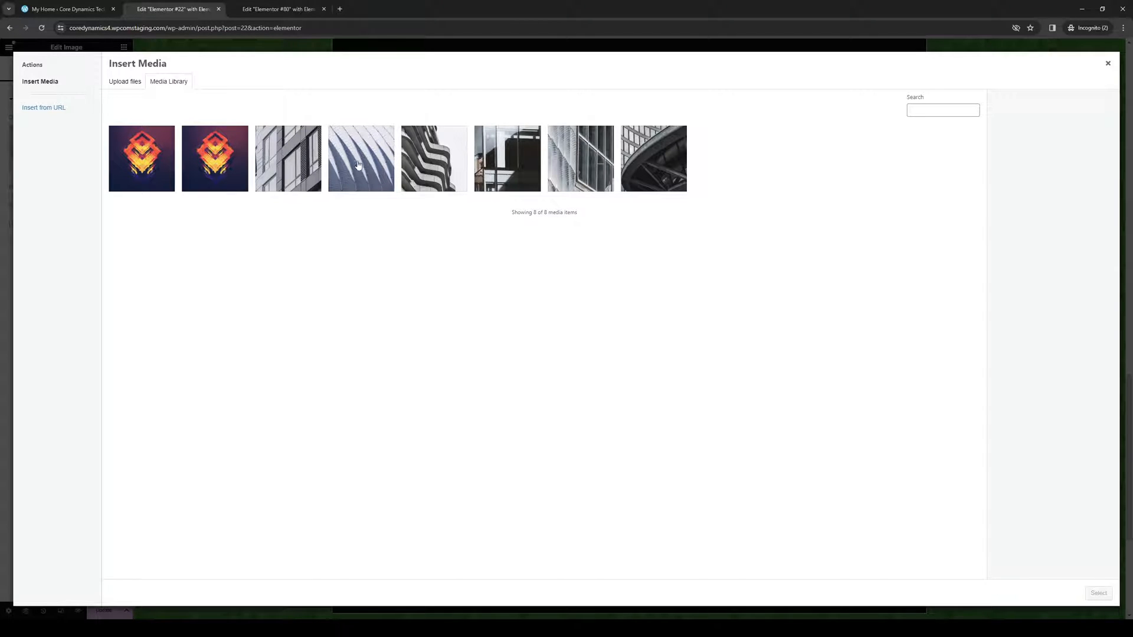
{"action": "mouse_move", "coordinate": [166, 159]}
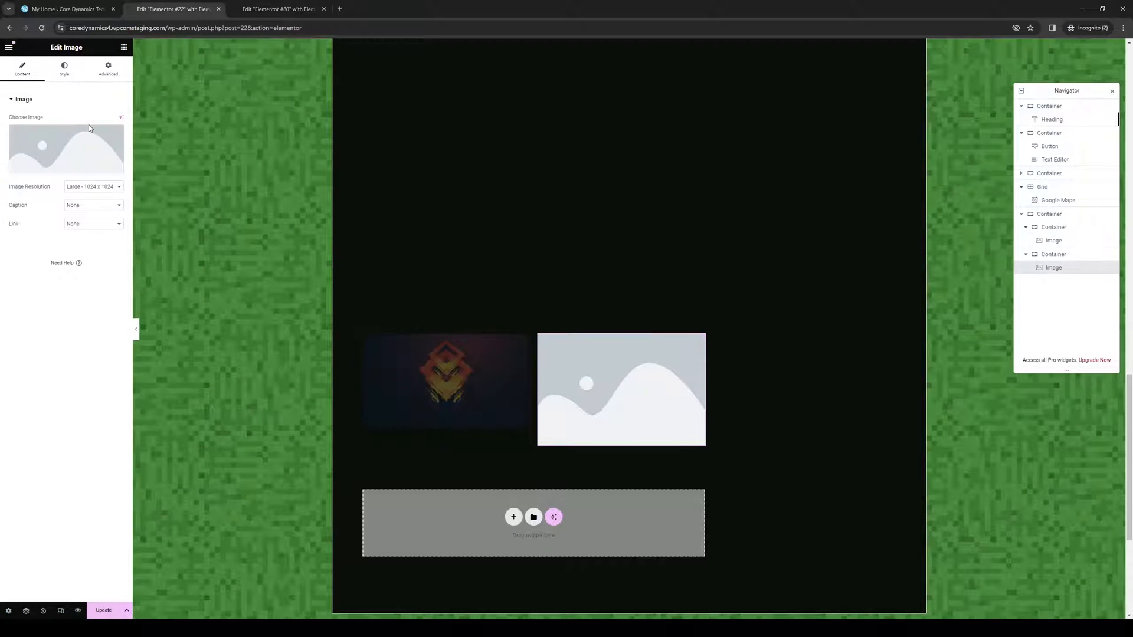
{"action": "left_click", "coordinate": [66, 147]}
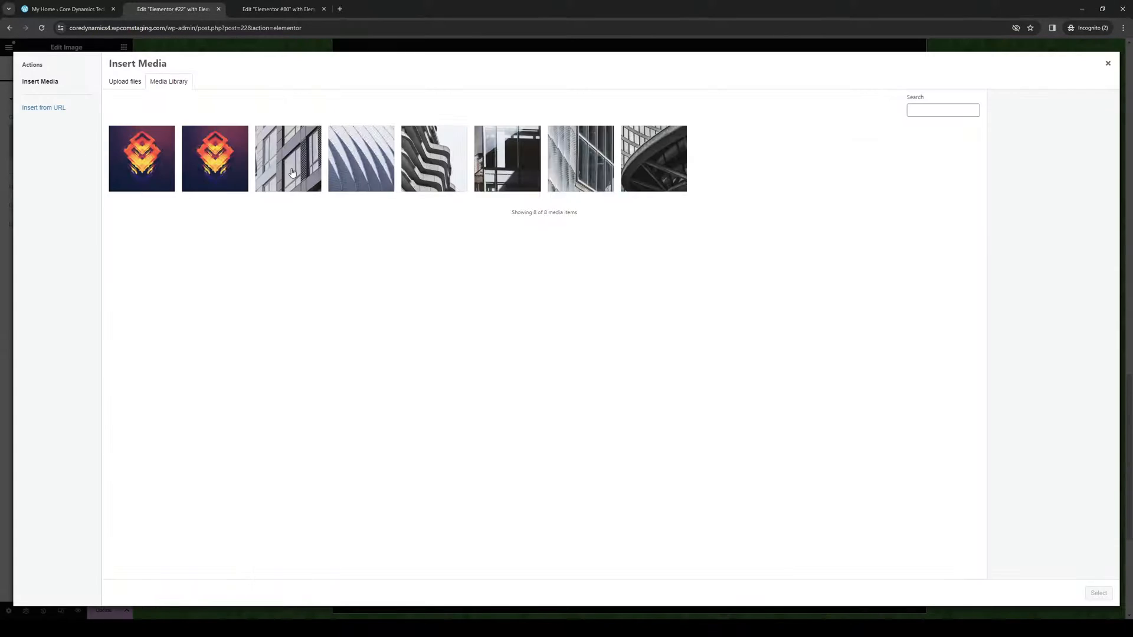
{"action": "left_click", "coordinate": [581, 158]}
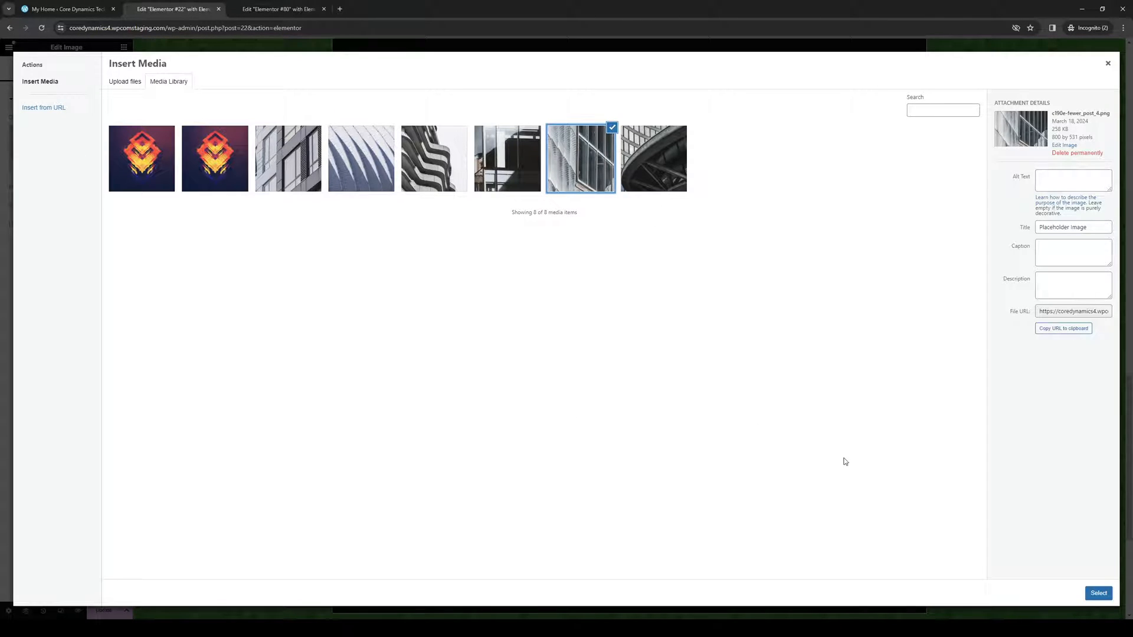
{"action": "left_click", "coordinate": [1097, 593]}
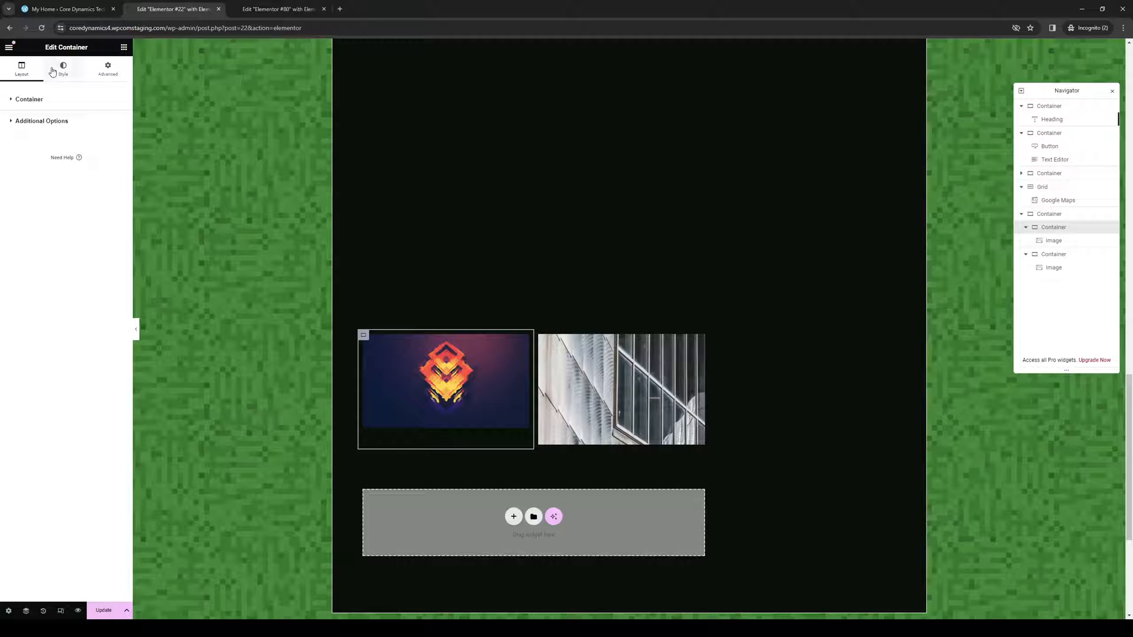
{"action": "left_click", "coordinate": [62, 69]}
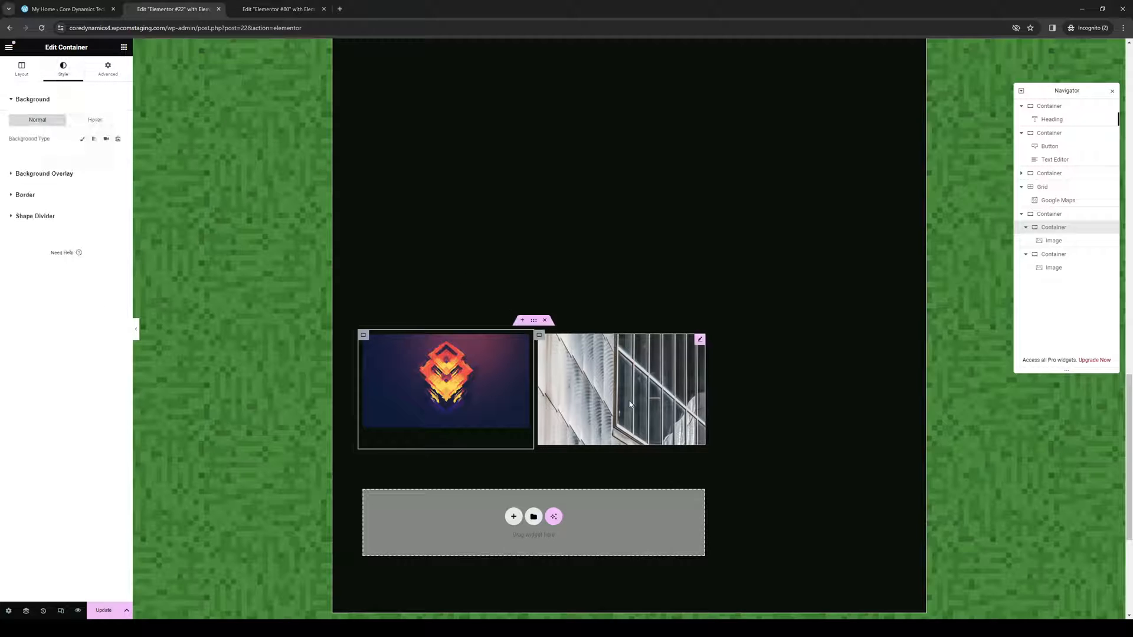
{"action": "left_click", "coordinate": [620, 388]}
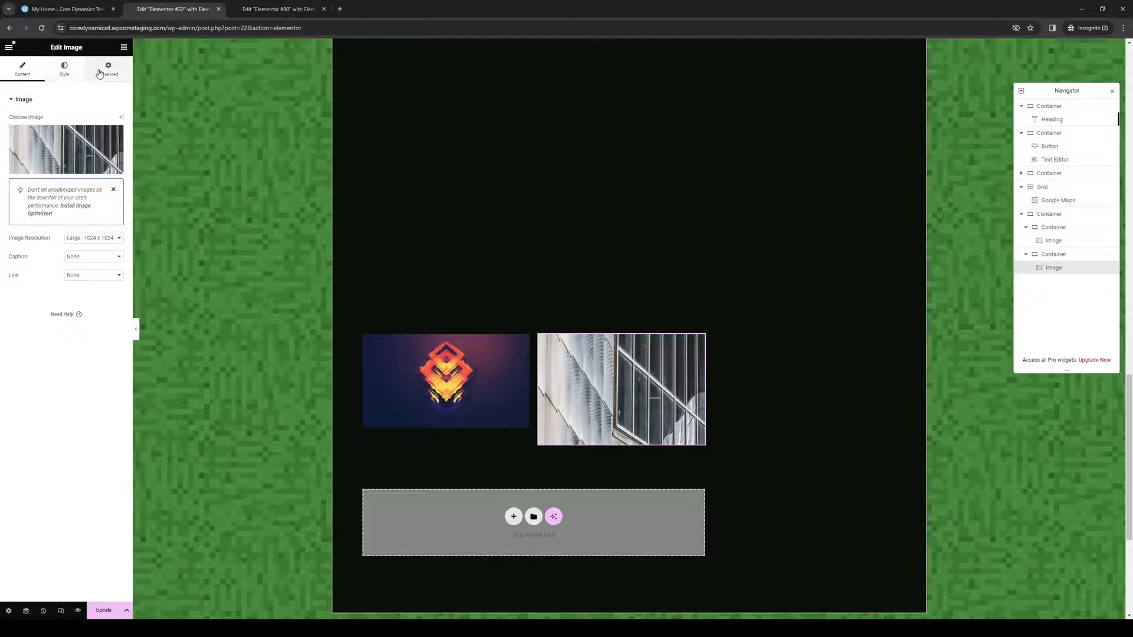
{"action": "left_click", "coordinate": [63, 68]}
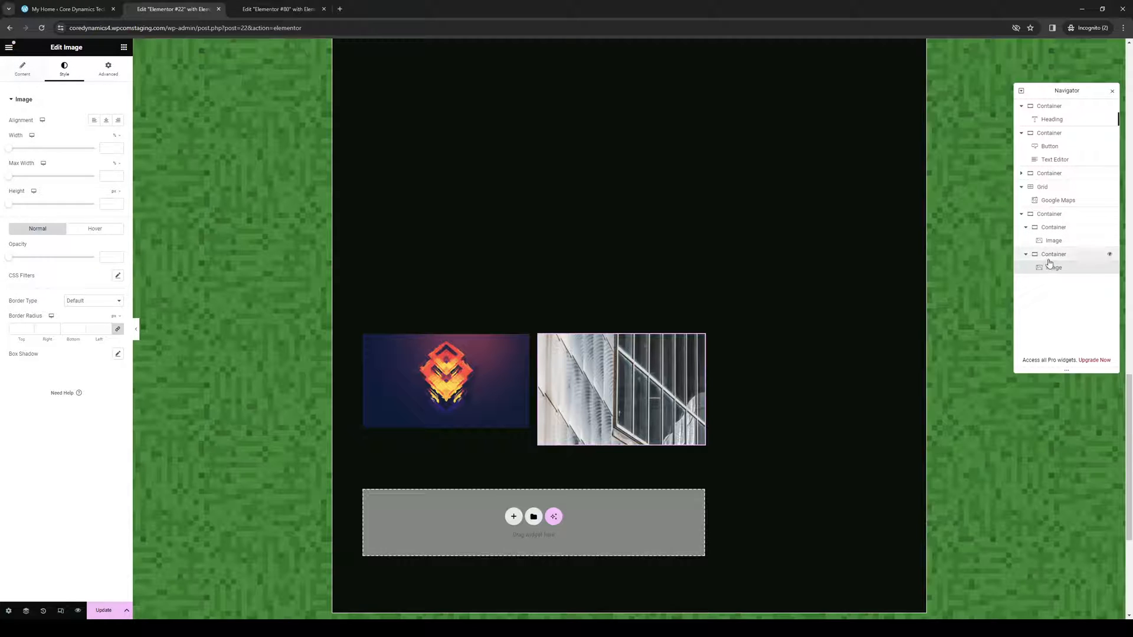
{"action": "left_click", "coordinate": [1052, 254]}
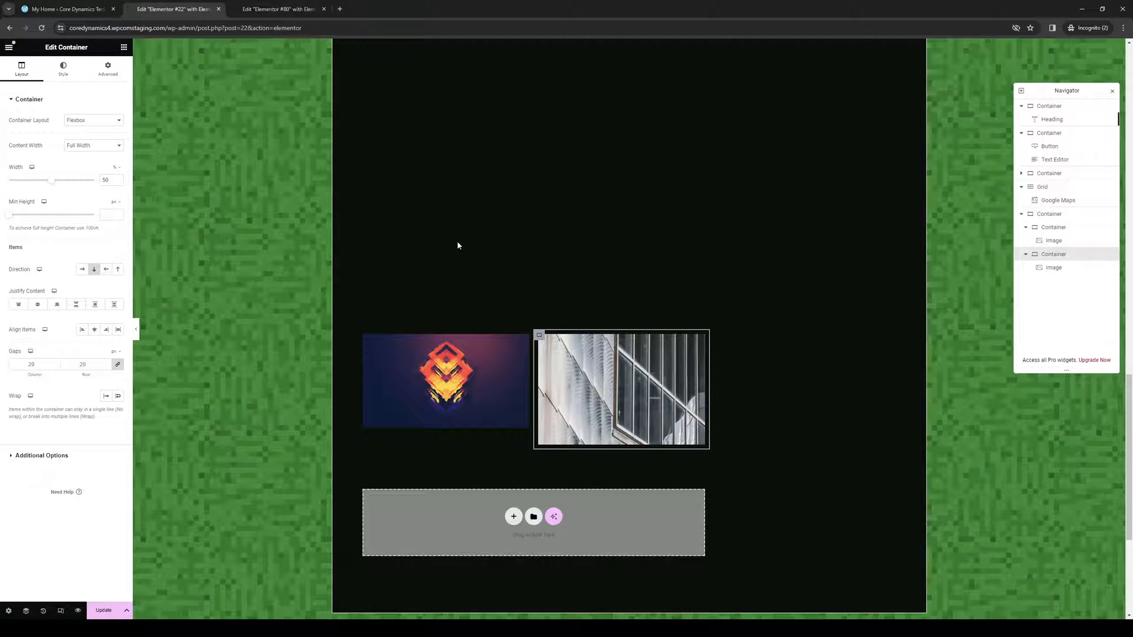
{"action": "left_click", "coordinate": [620, 388]}
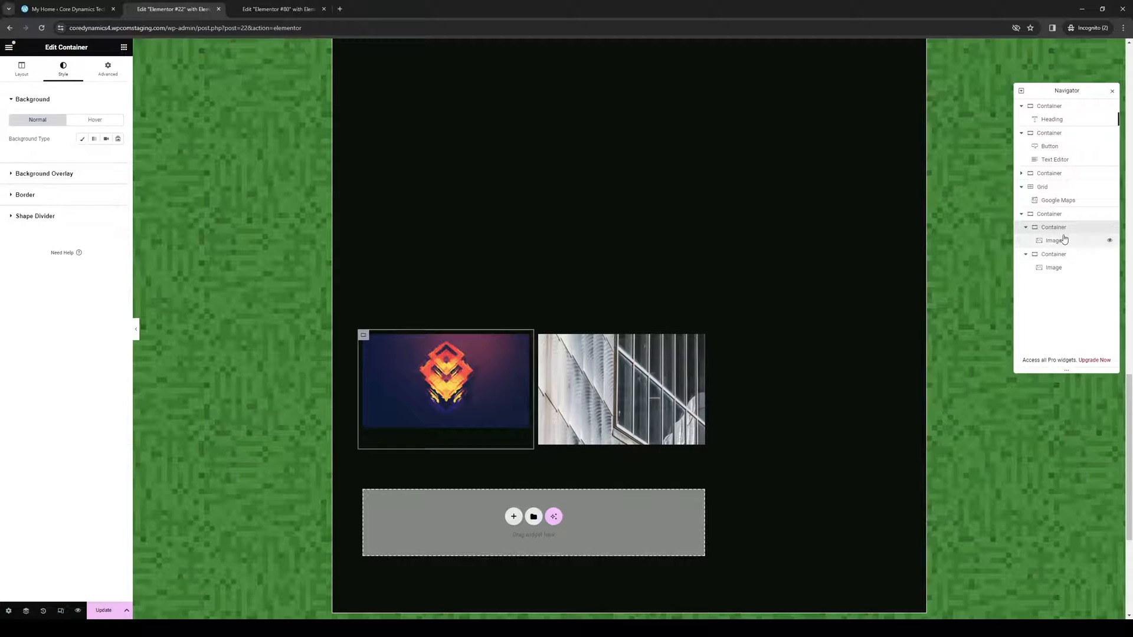
{"action": "left_click", "coordinate": [22, 69]}
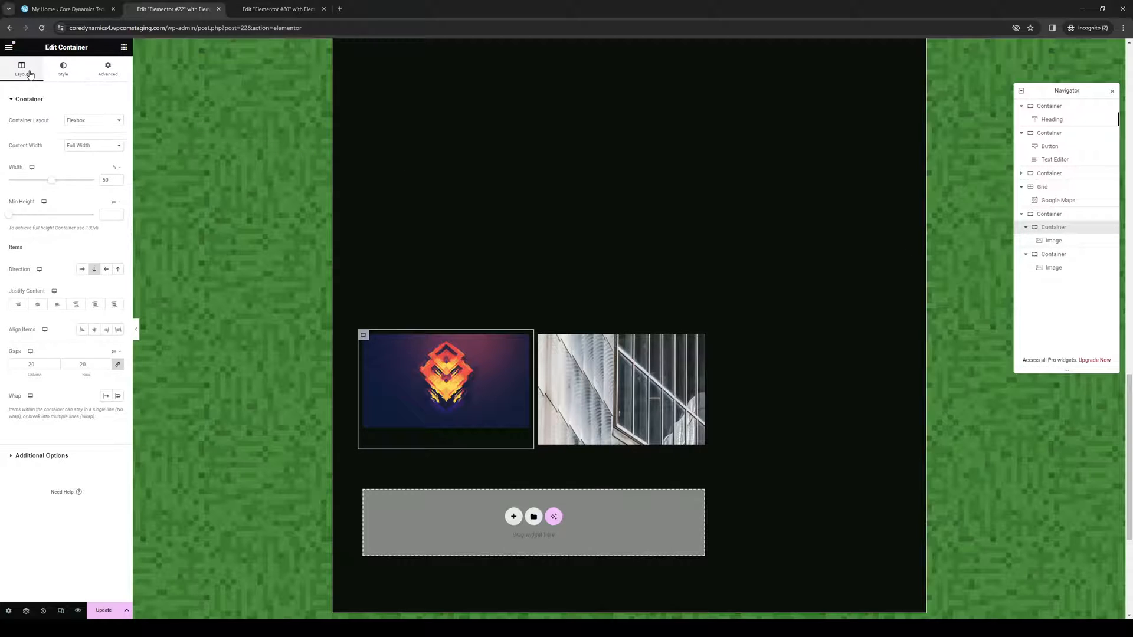
{"action": "left_click", "coordinate": [444, 381]}
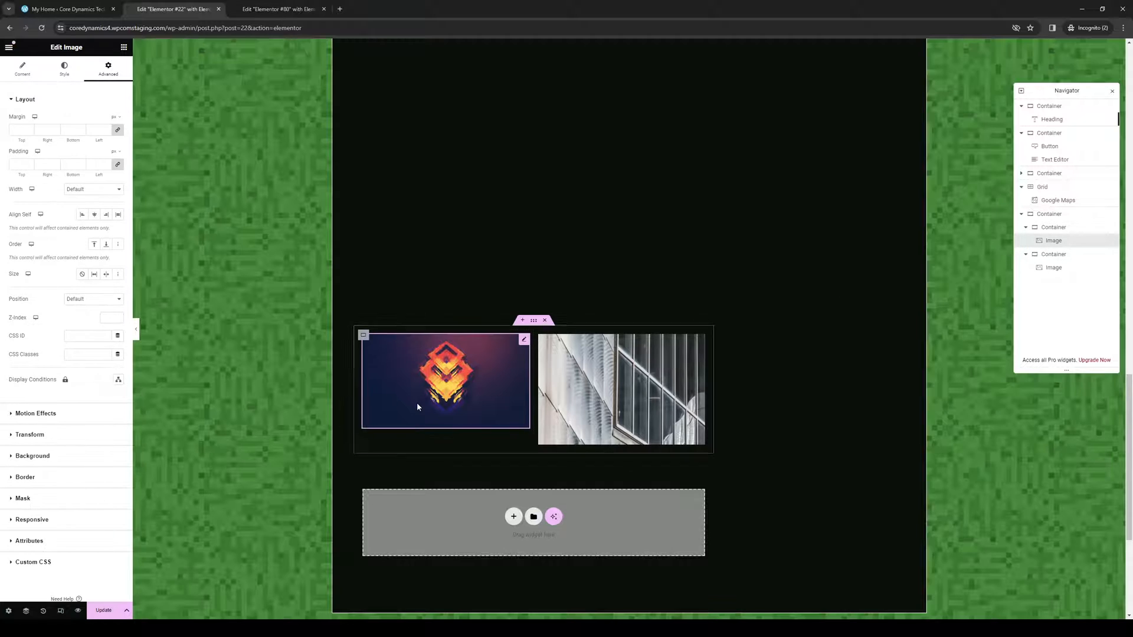
{"action": "left_click", "coordinate": [22, 70]}
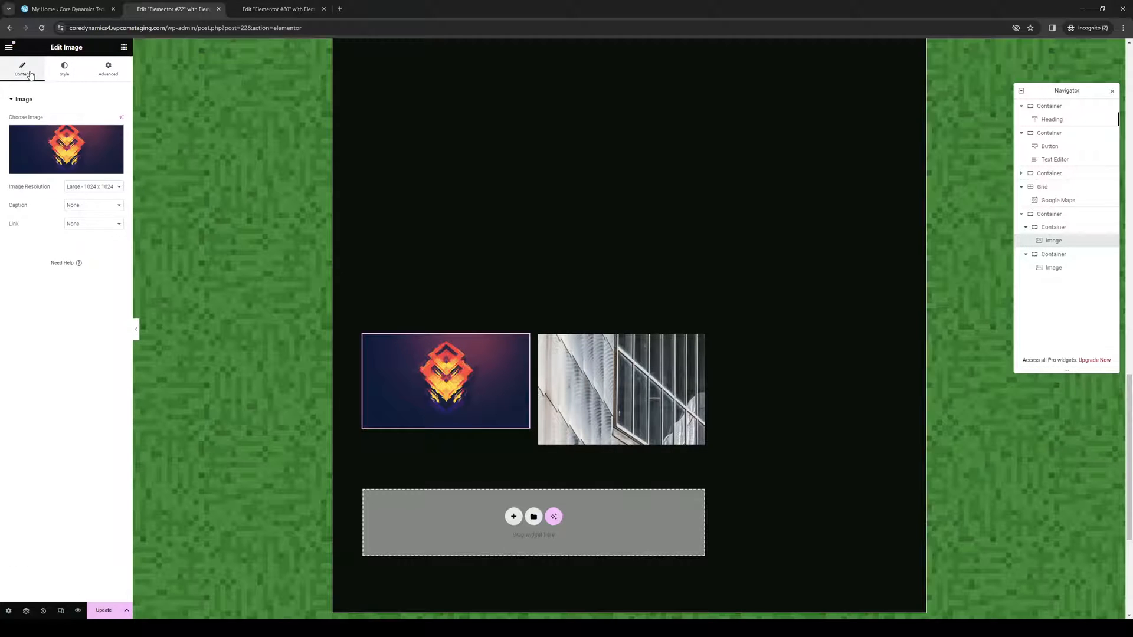
{"action": "left_click", "coordinate": [1052, 227]}
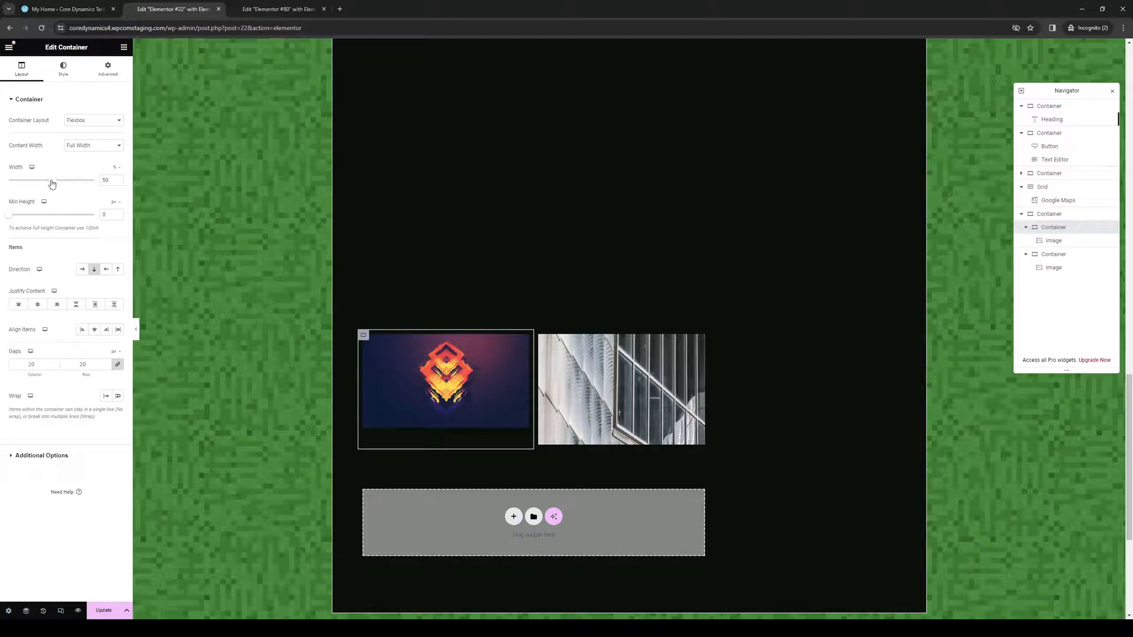
{"action": "mouse_move", "coordinate": [31, 167]}
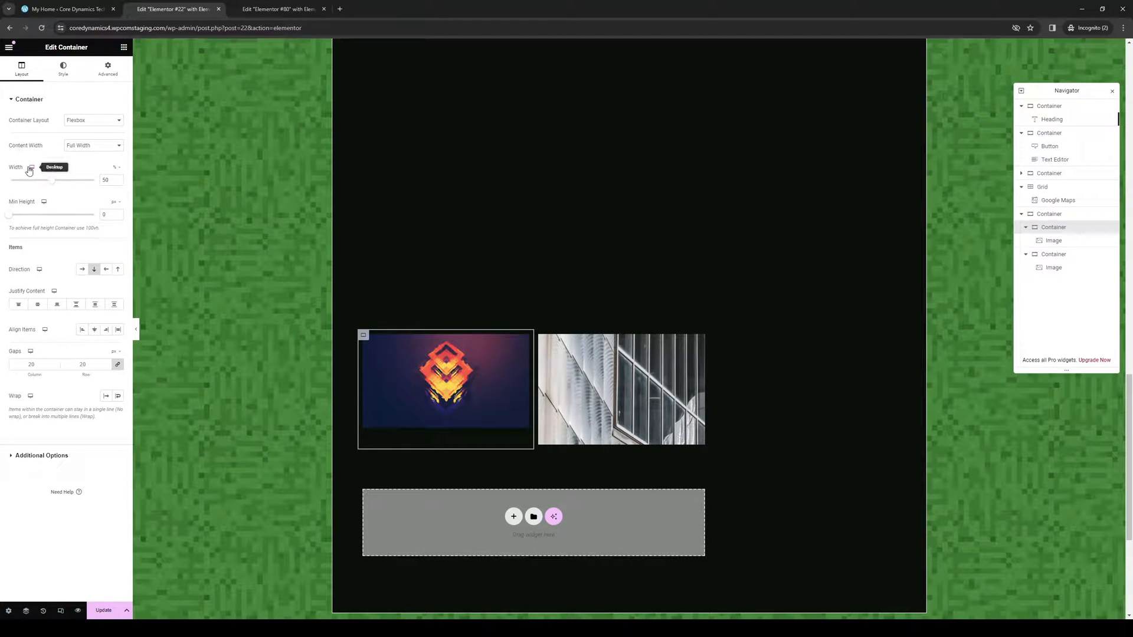
Set the left image's inner container Width to 59% so both pictures stand at matching heights.
{"action": "left_click_drag", "start_coordinate": [52, 179], "coordinate": [59, 179]}
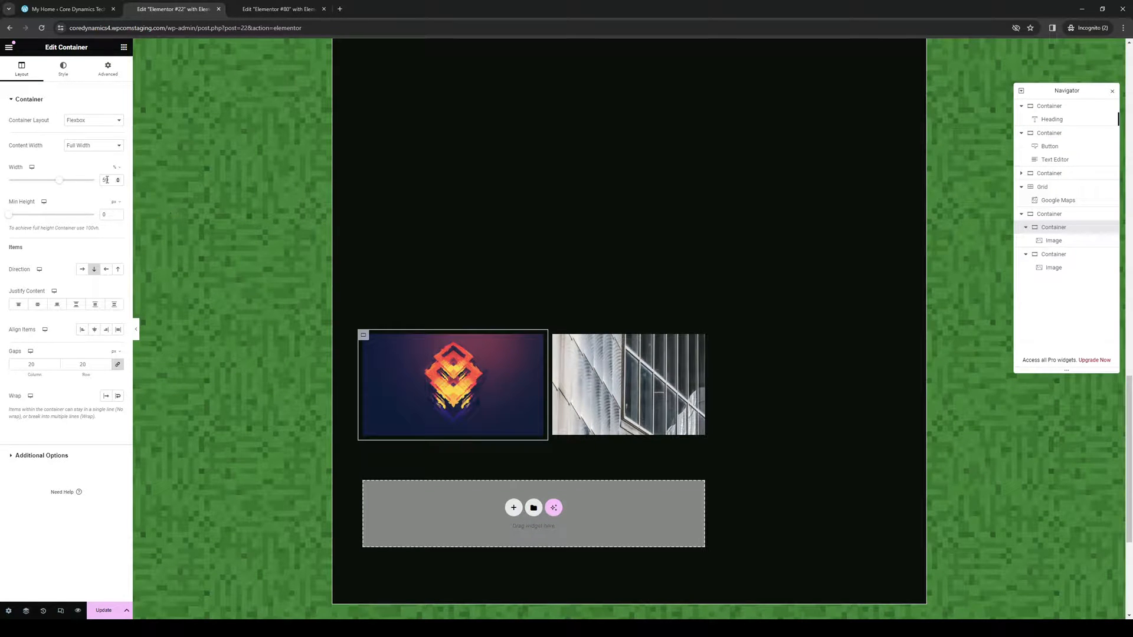
{"action": "type", "text": "59"}
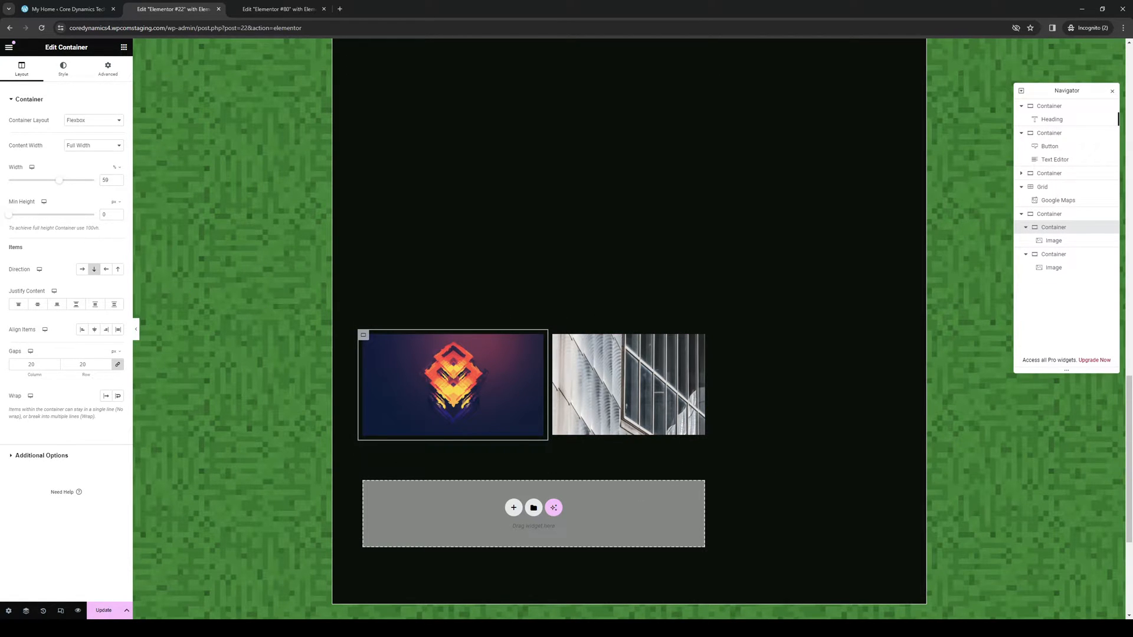
{"action": "mouse_move", "coordinate": [671, 425]}
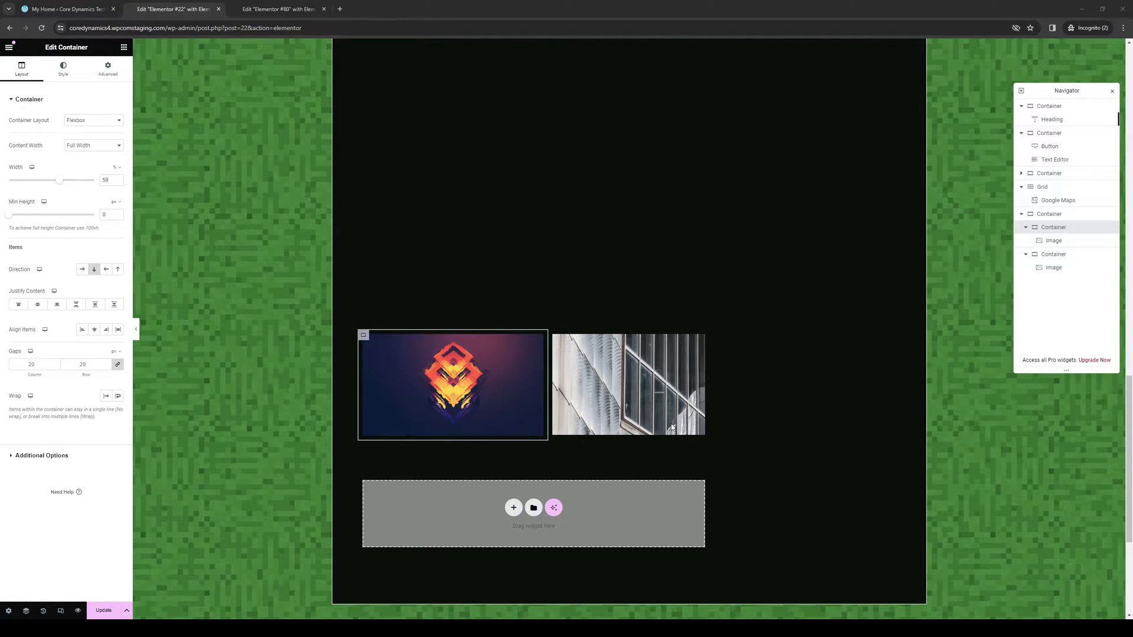
{"action": "mouse_move", "coordinate": [173, 75]}
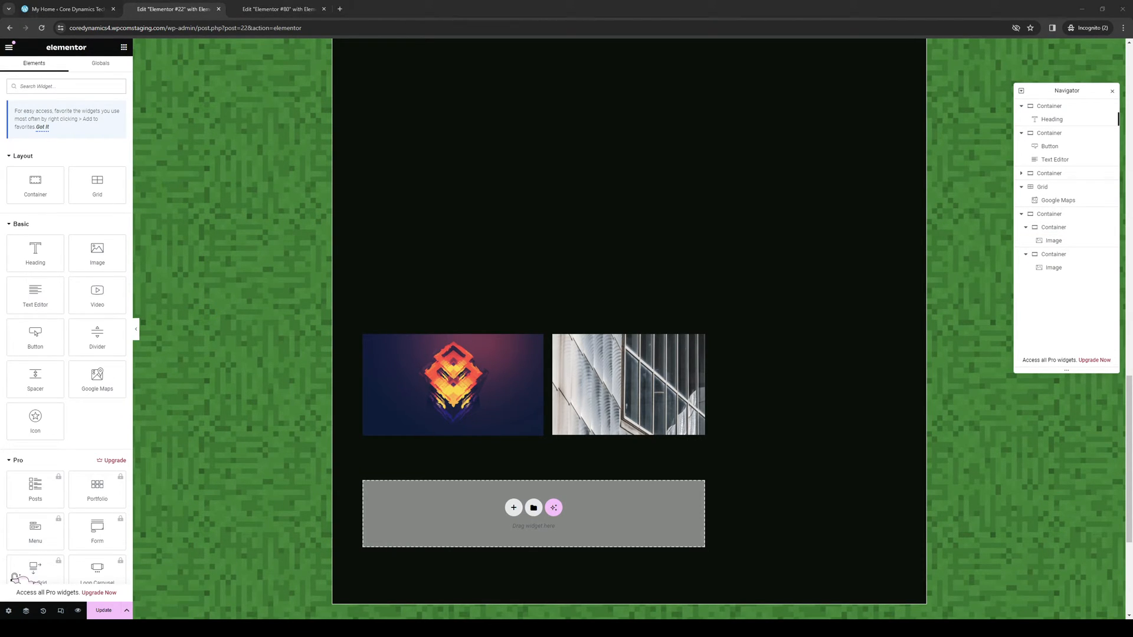
{"action": "mouse_move", "coordinate": [729, 381]}
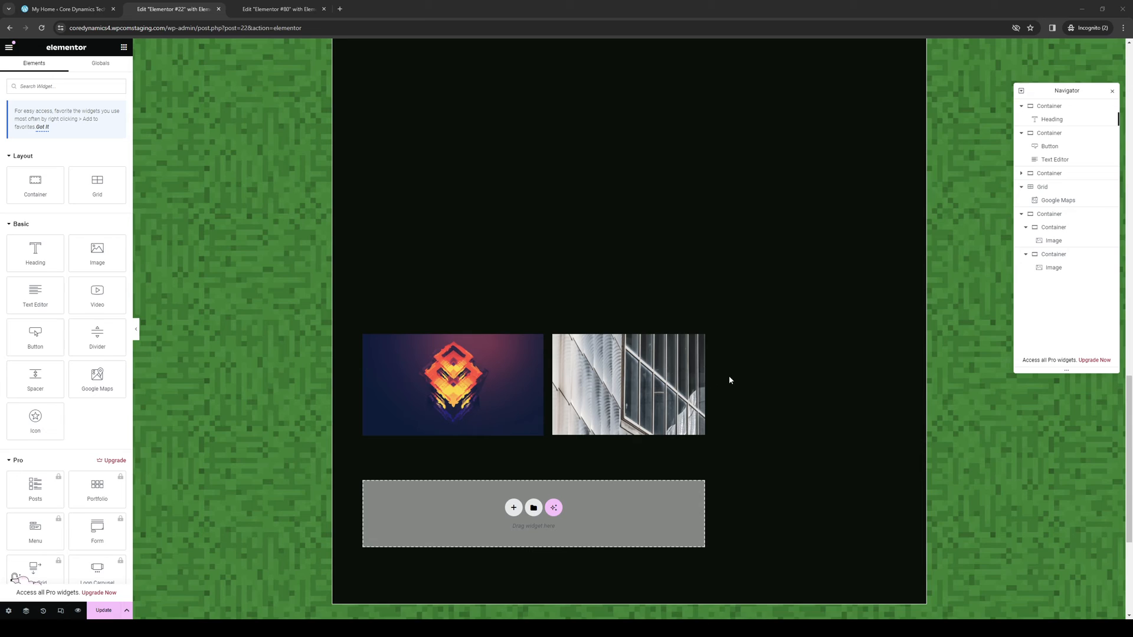